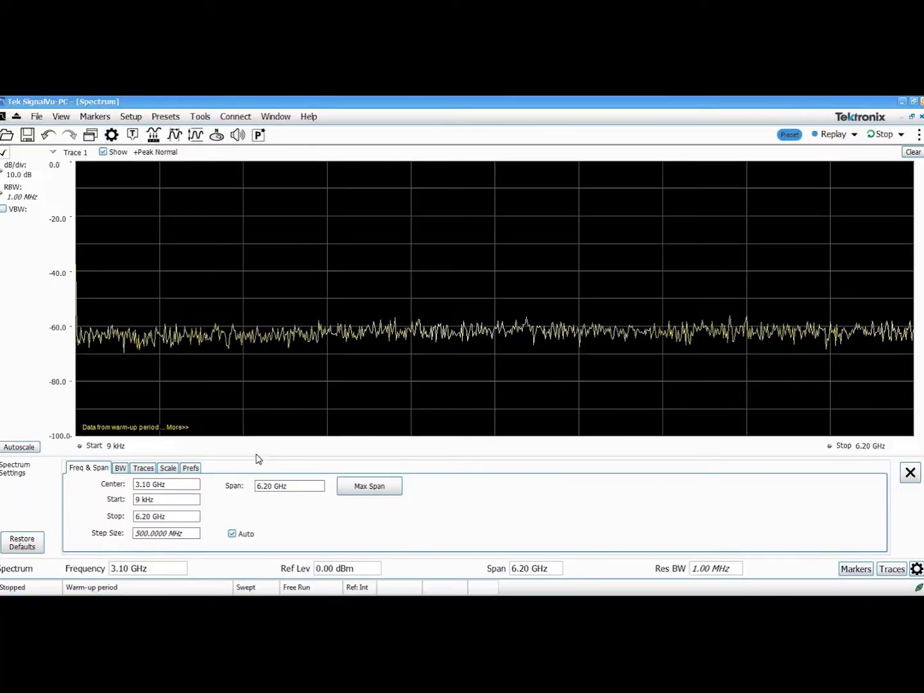
- Enable parameter readouts in spectrum Prefs to show sweep time and FFT points
click(190, 467)
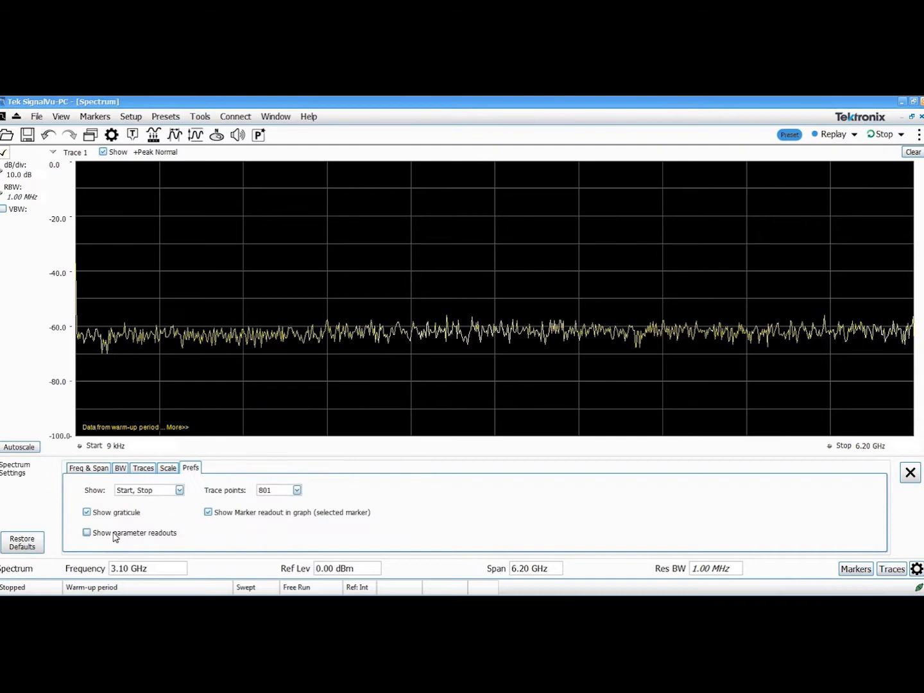
click(86, 532)
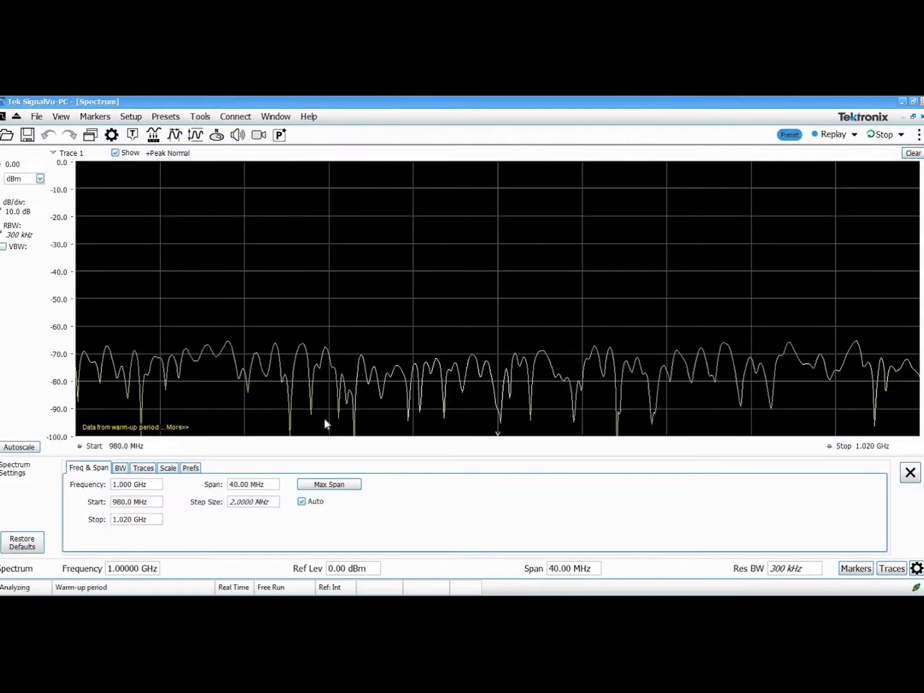
click(190, 467)
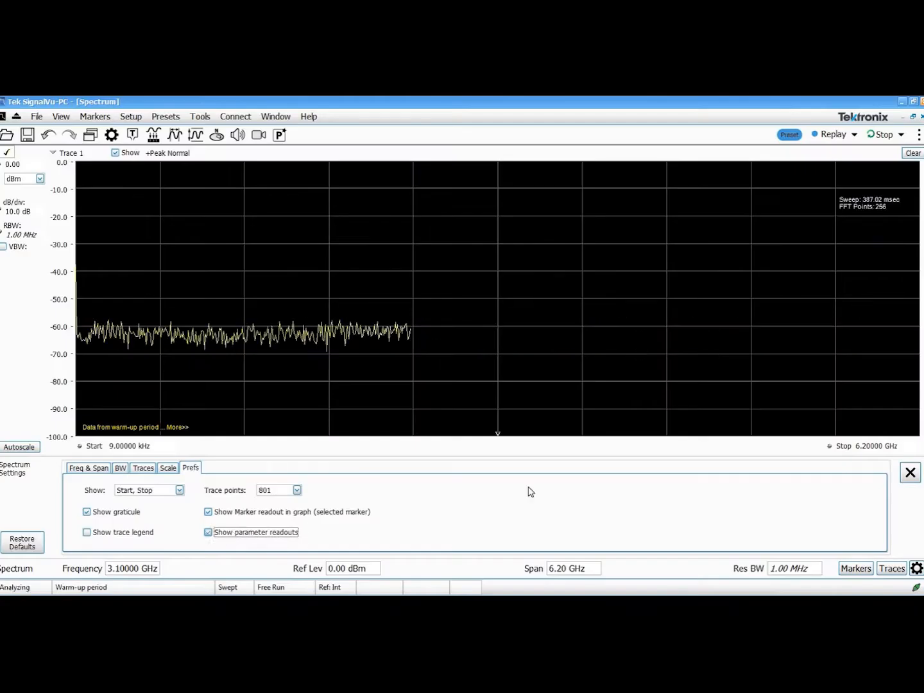
click(909, 472)
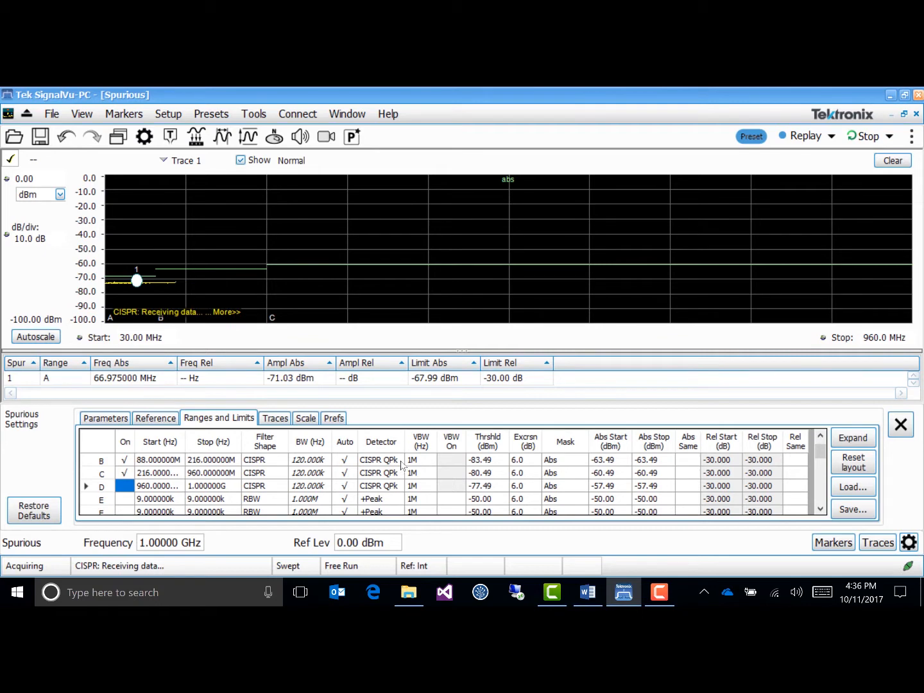
- Choose CISPR +Pk as the range detector in the Ranges and Limits table
click(379, 486)
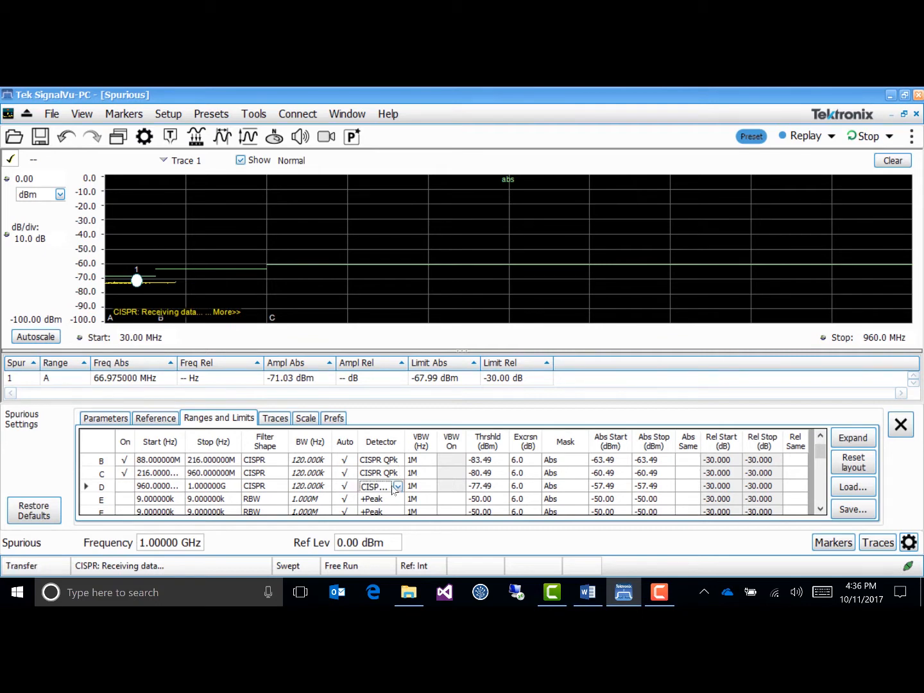
click(397, 485)
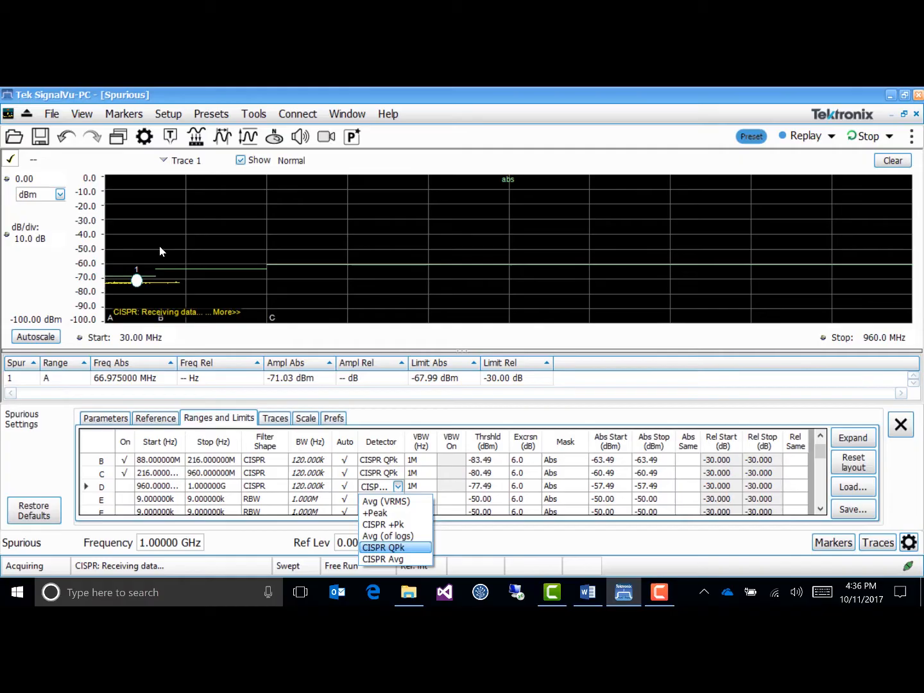
click(383, 524)
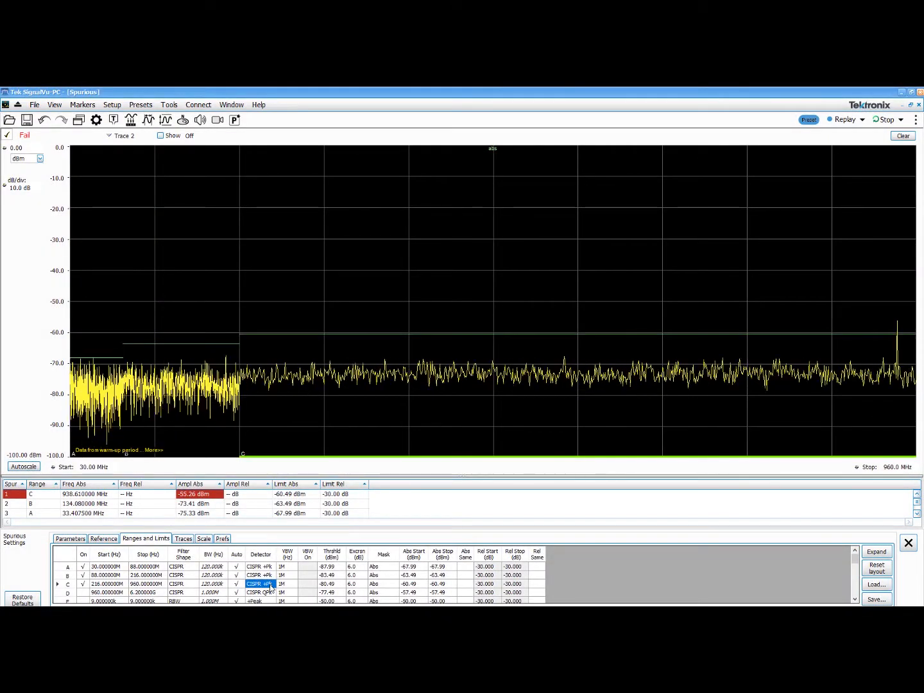
- Show a frozen Avg (VRMS) Trace 3 on the spurious display
click(183, 538)
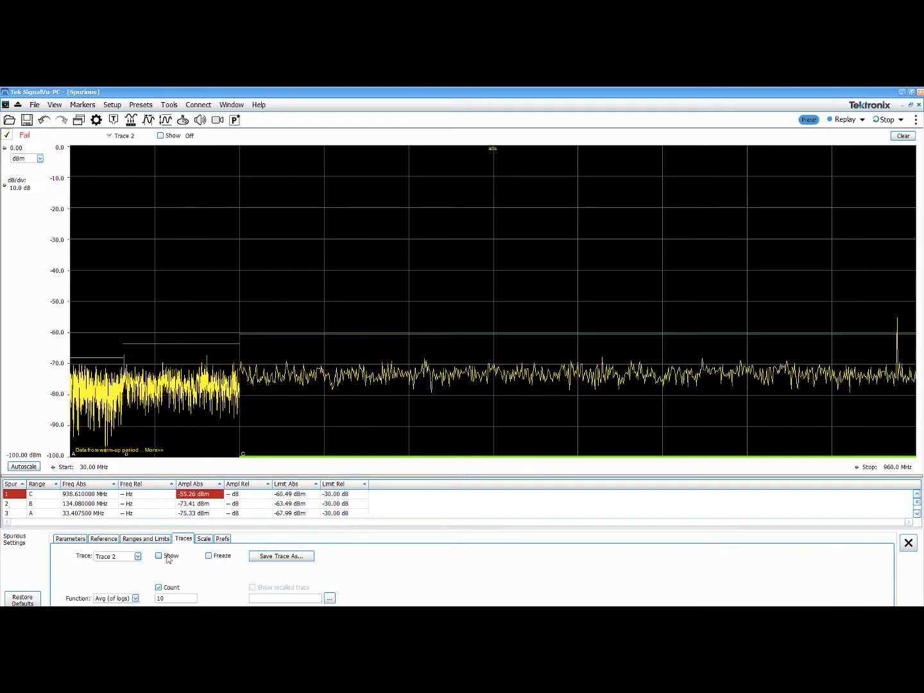
click(159, 556)
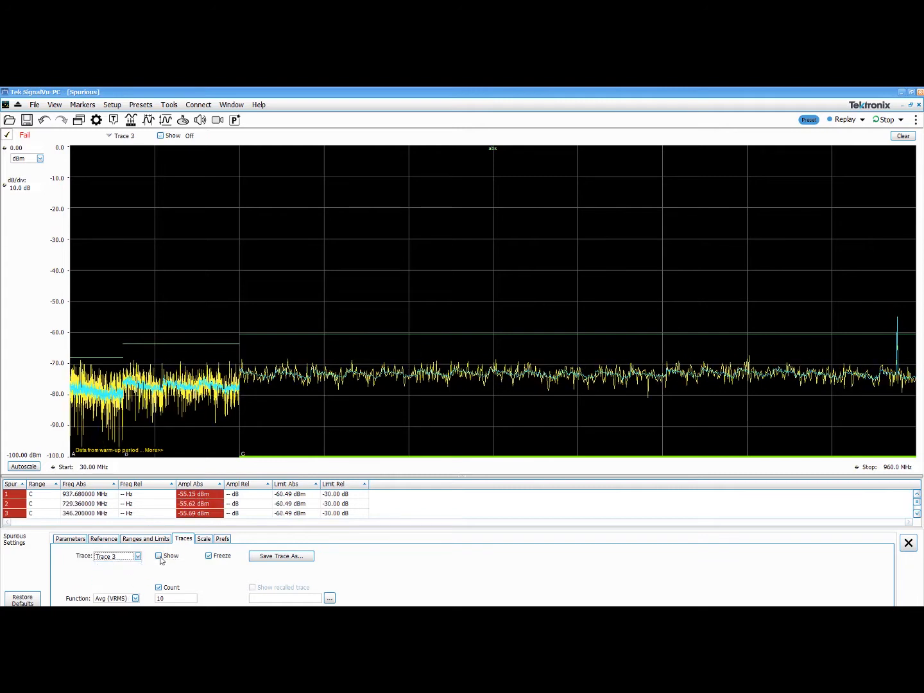
click(159, 556)
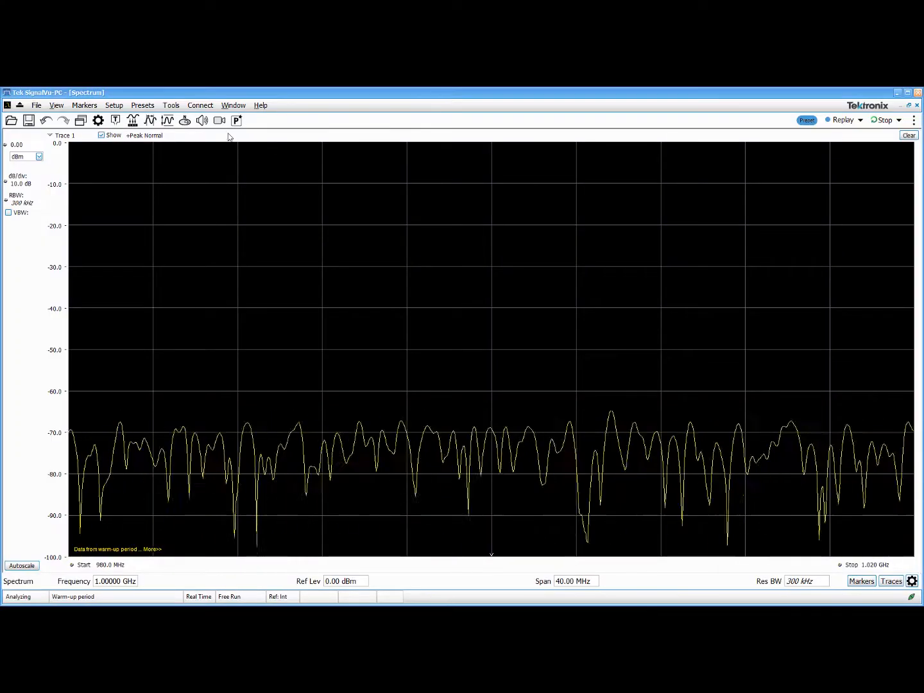
click(171, 105)
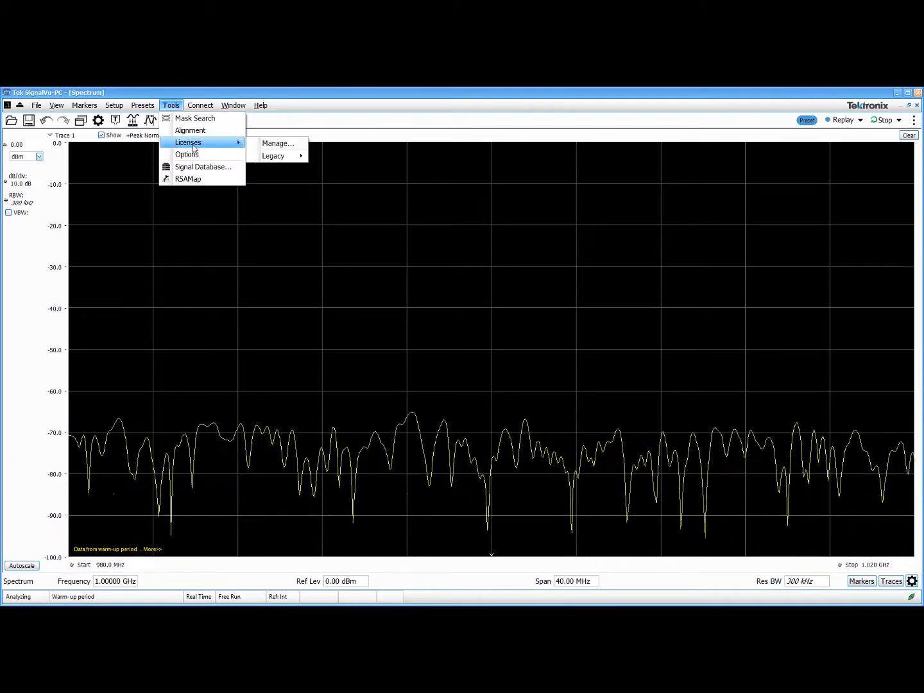
click(278, 144)
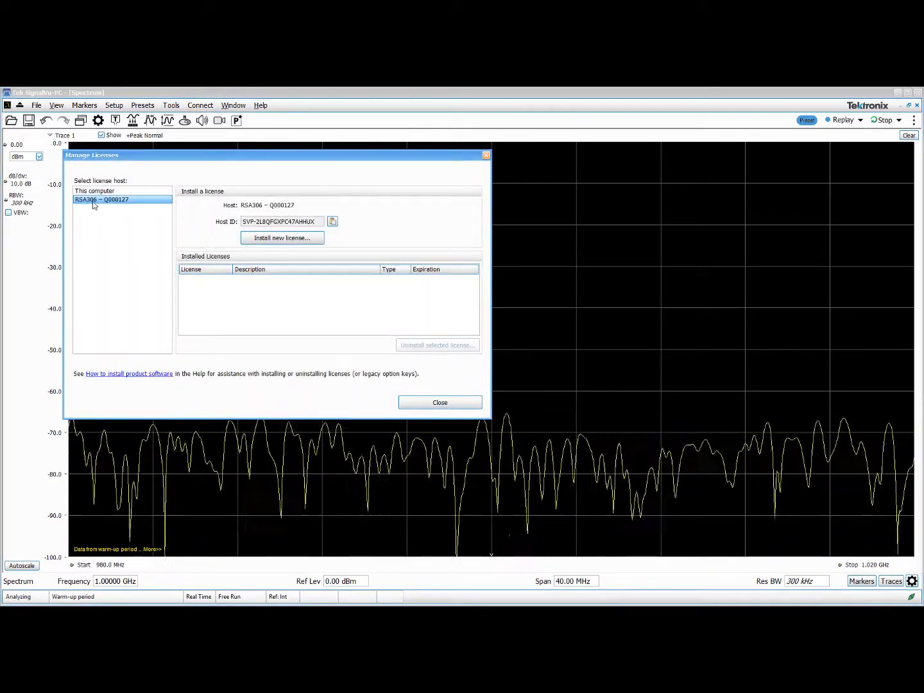
click(94, 190)
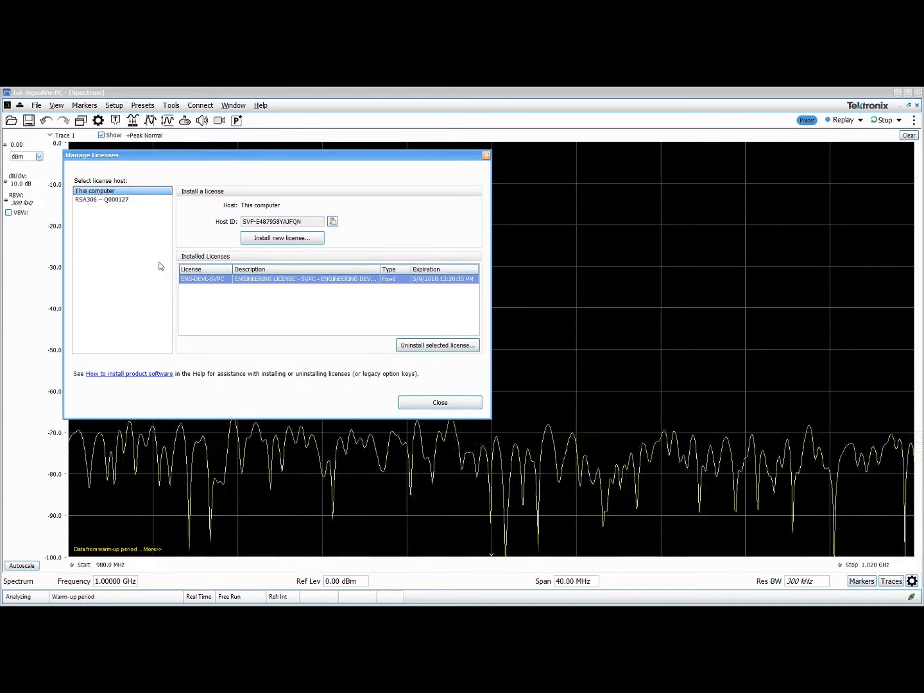
click(101, 199)
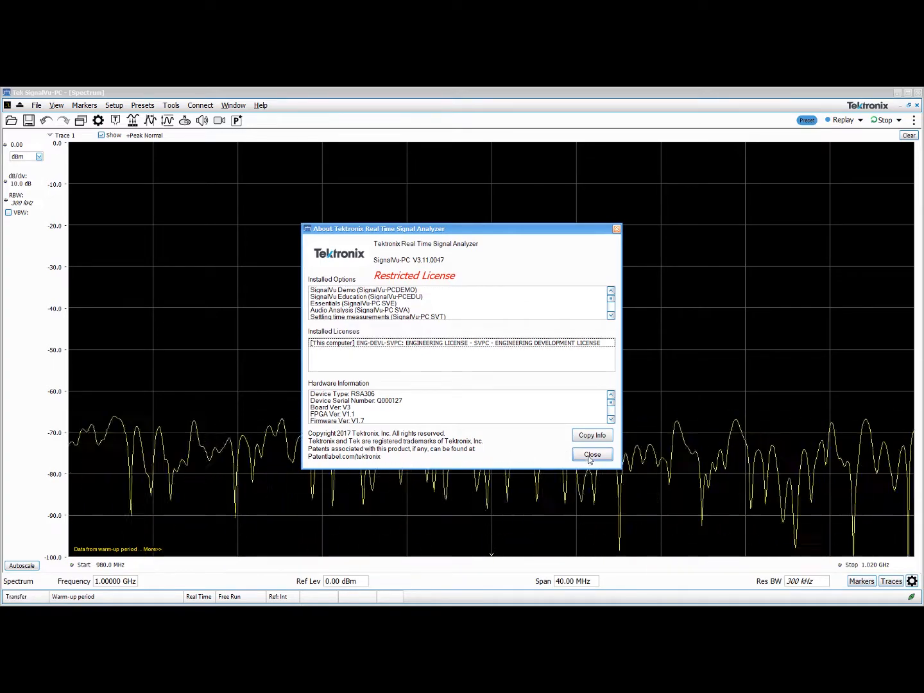
click(590, 454)
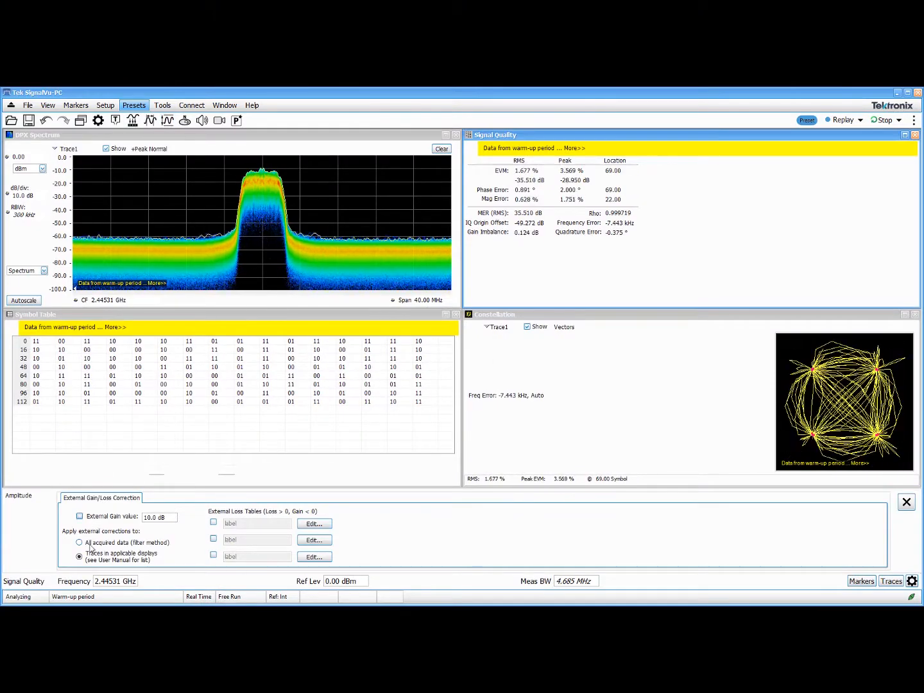
- Apply external gain/loss correction to all acquired data
click(80, 542)
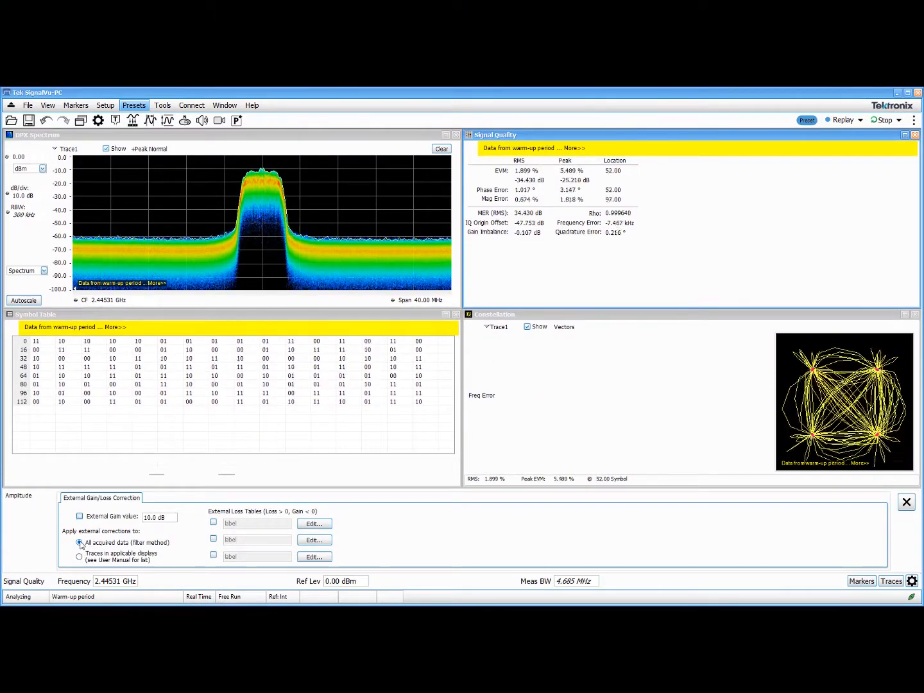
click(80, 516)
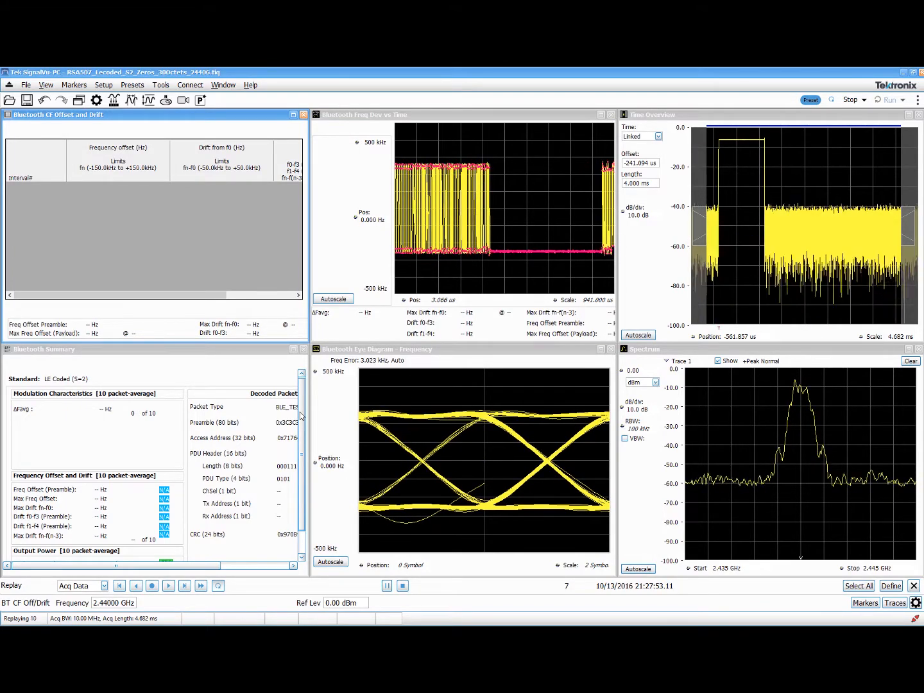
- Select a Bluetooth analysis display for the replayed LE Coded recording
click(168, 585)
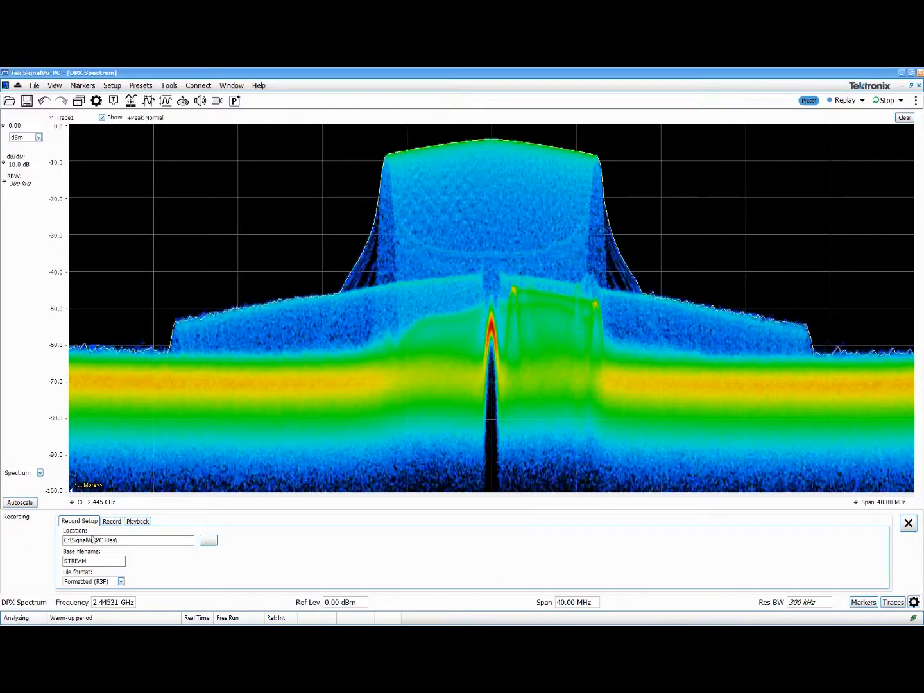
- Set the recording file format to Midas 2.0 (CDIF) and start recording
click(121, 581)
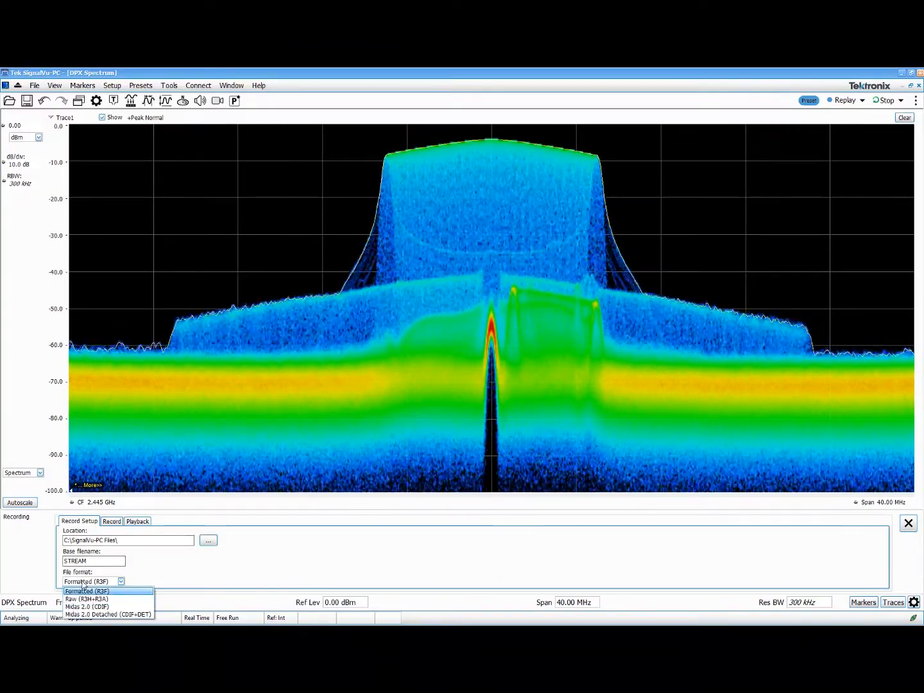
click(88, 606)
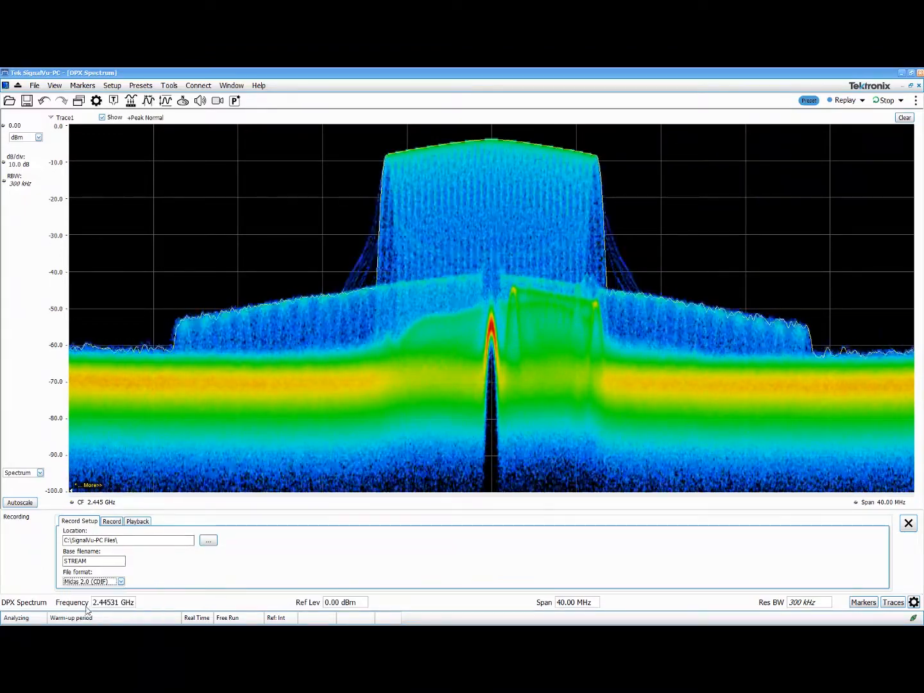
click(111, 520)
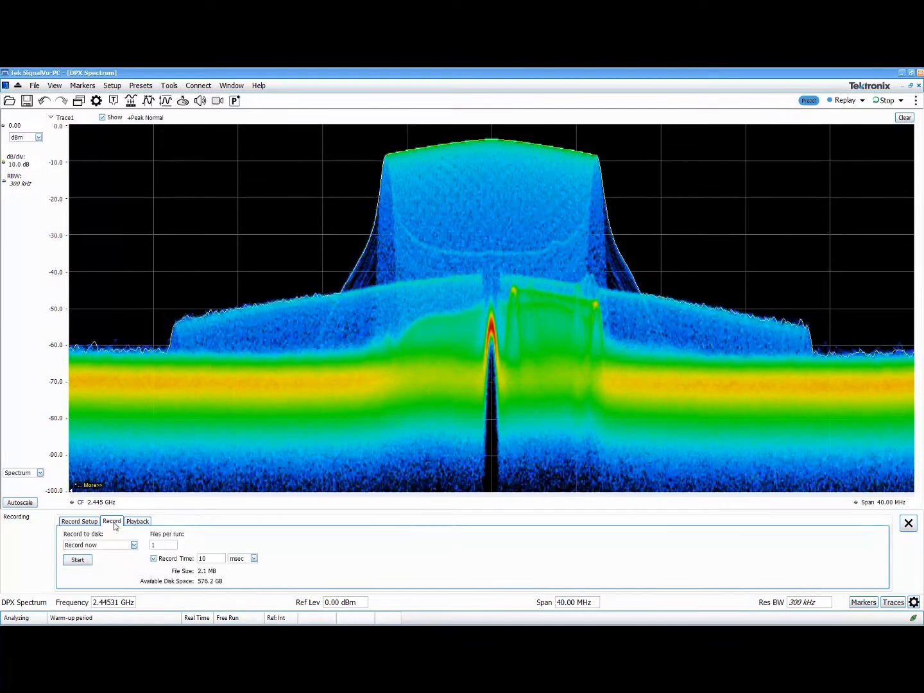
click(77, 559)
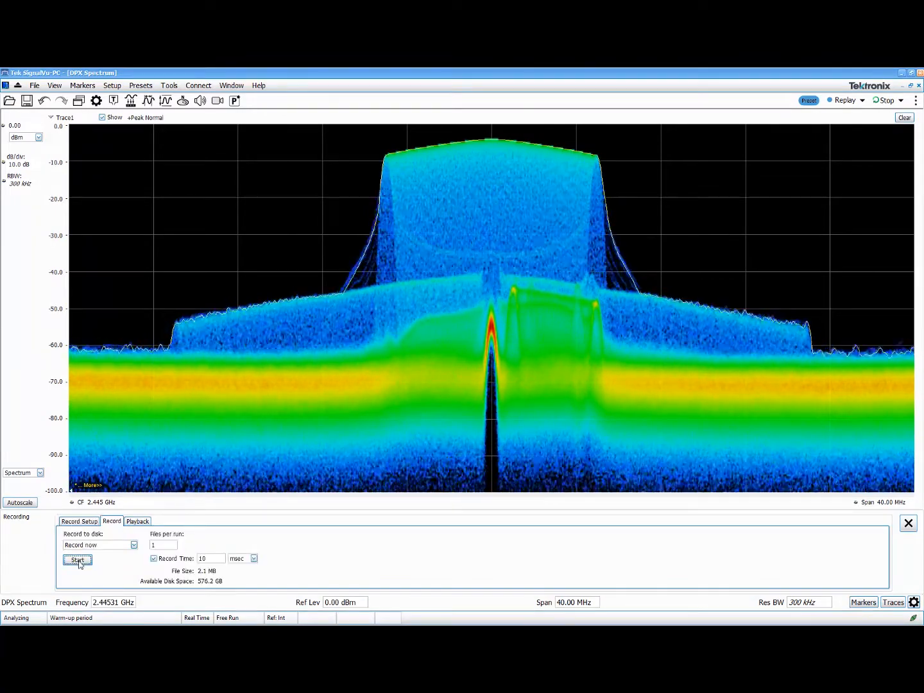